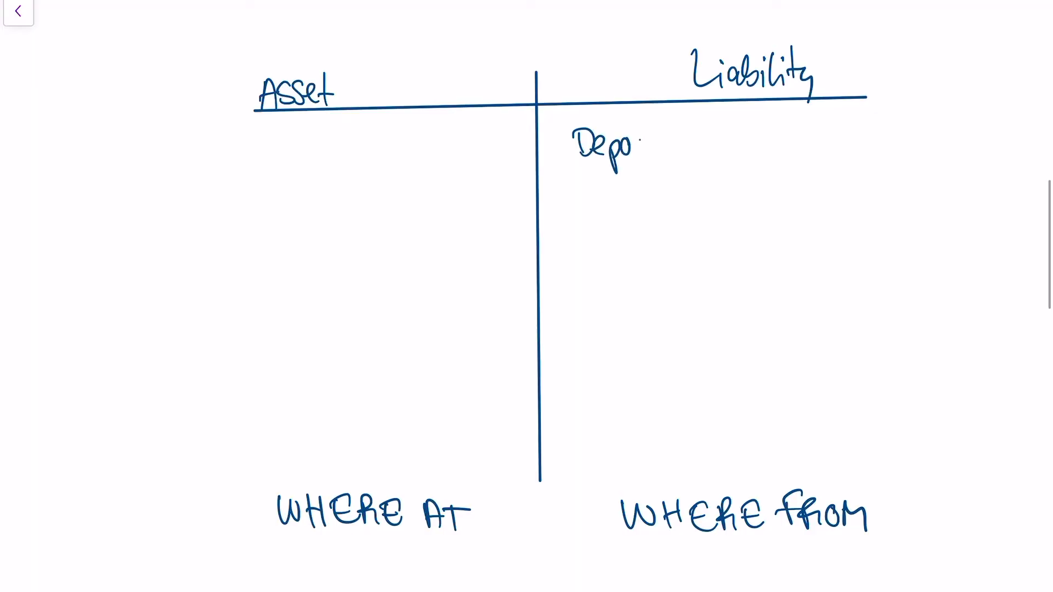
- Handwrite 'Deposits' beneath the Liability heading on the T-account's right side
type("sit")
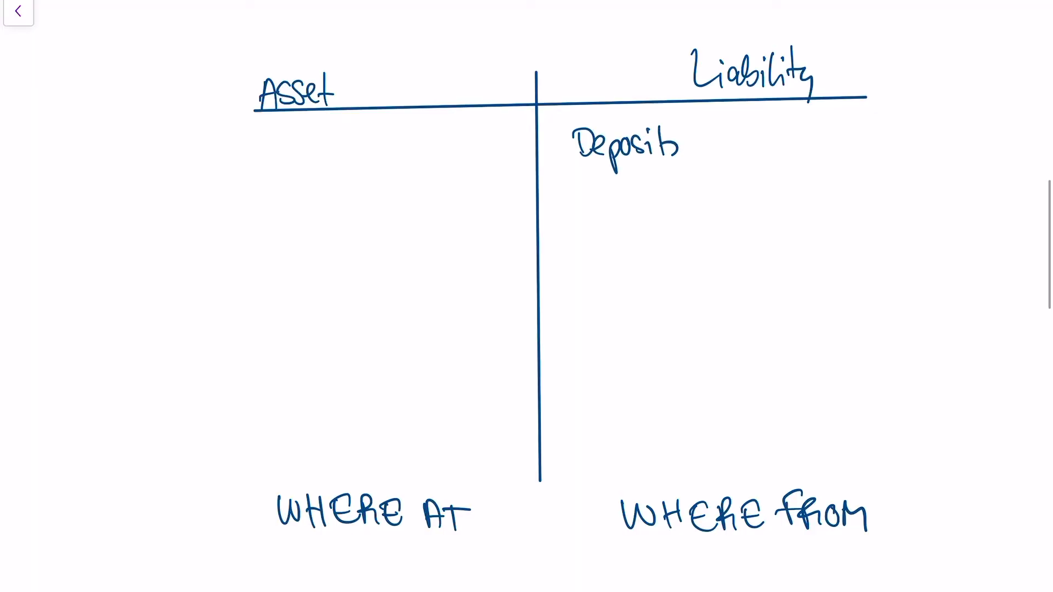
left_click(18, 11)
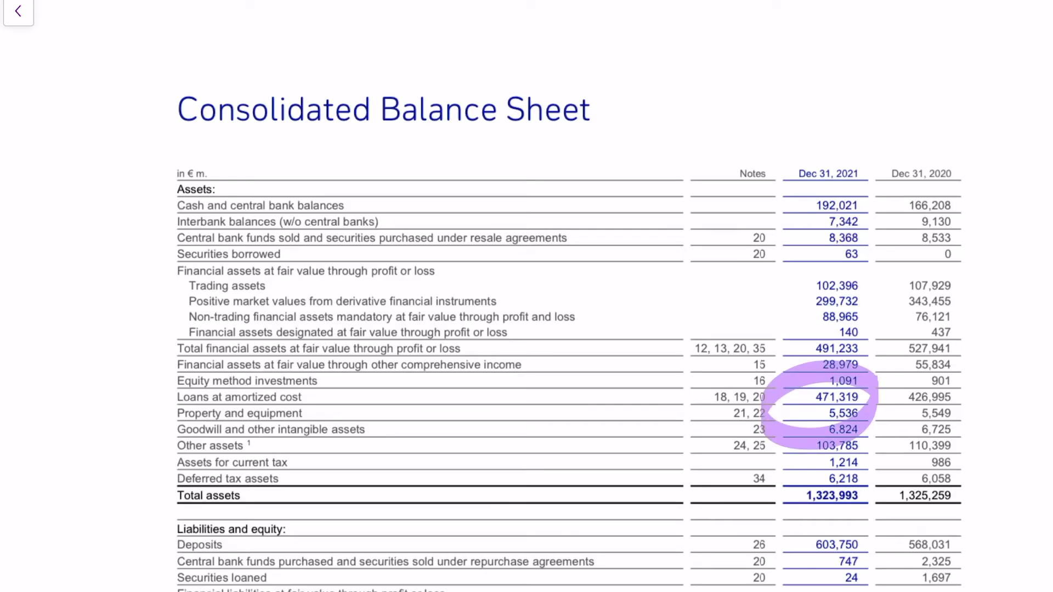
- Scroll the balance sheet down to total liabilities and equity of 1,323,993
scroll("down", 3)
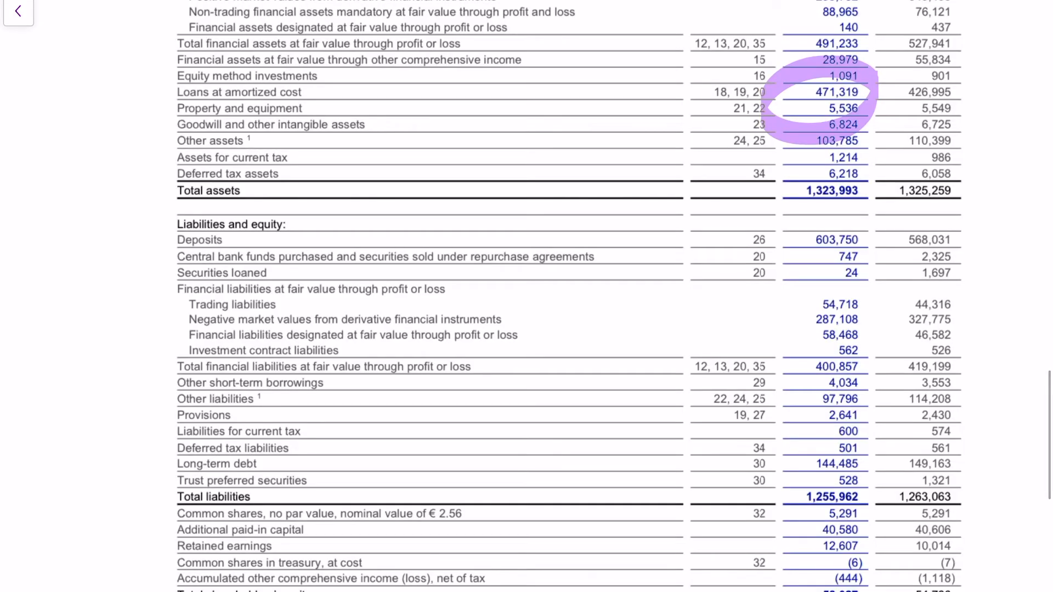
scroll("down", 3)
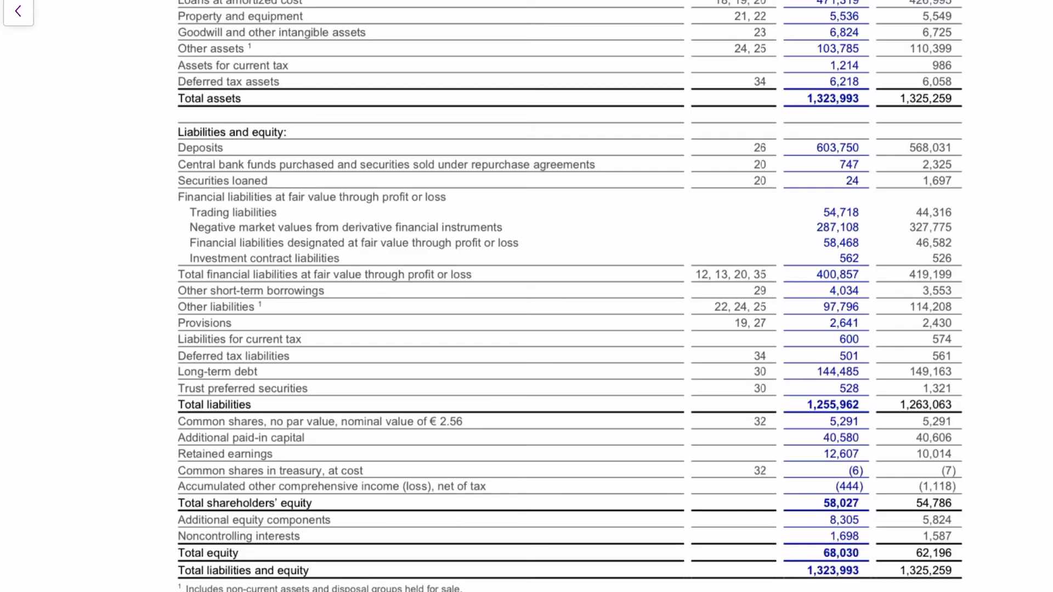
scroll("down", 3)
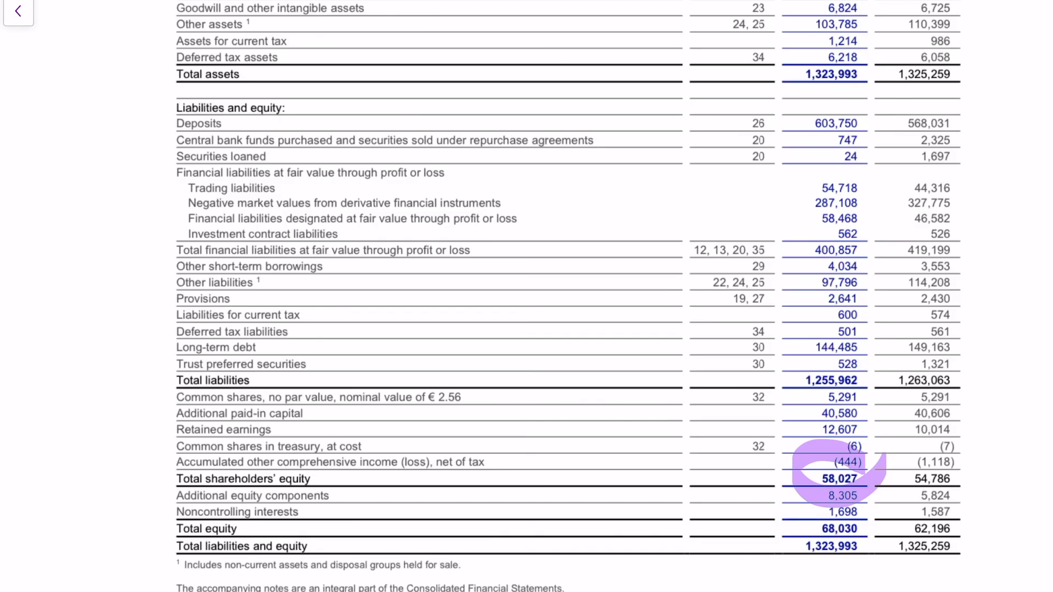
scroll("up", 3)
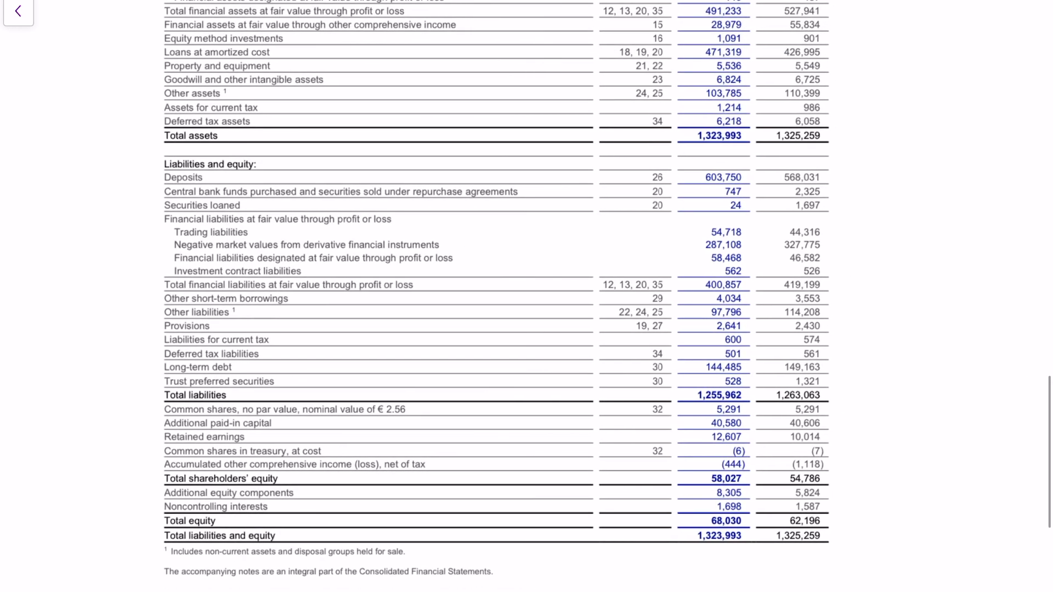